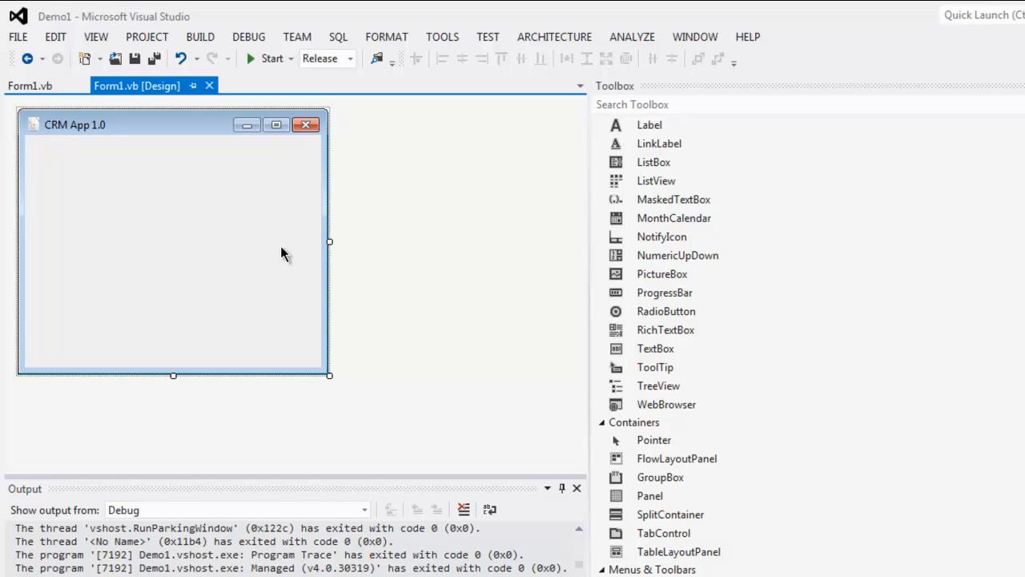
mouse_move(157, 206)
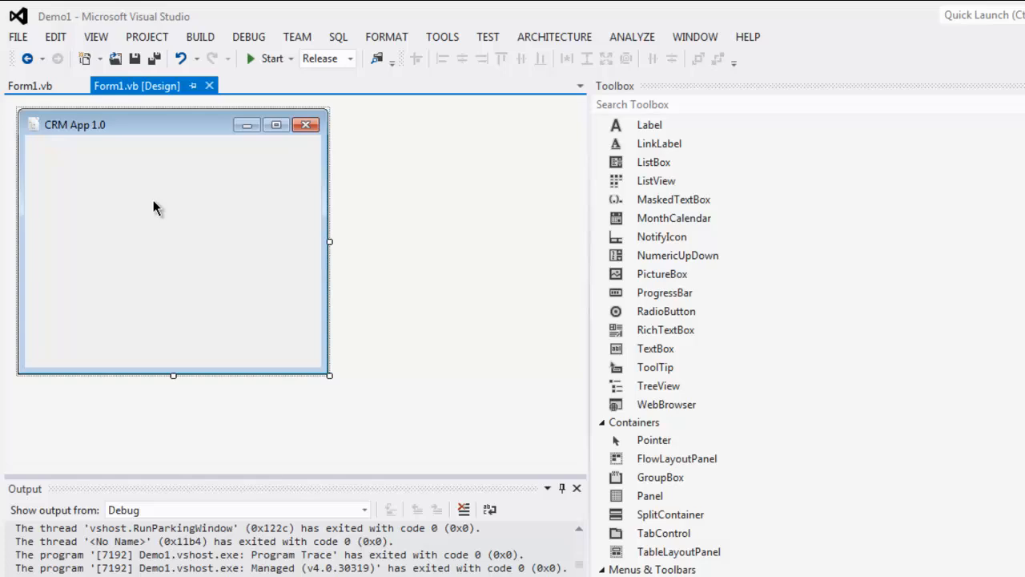
mouse_move(307, 245)
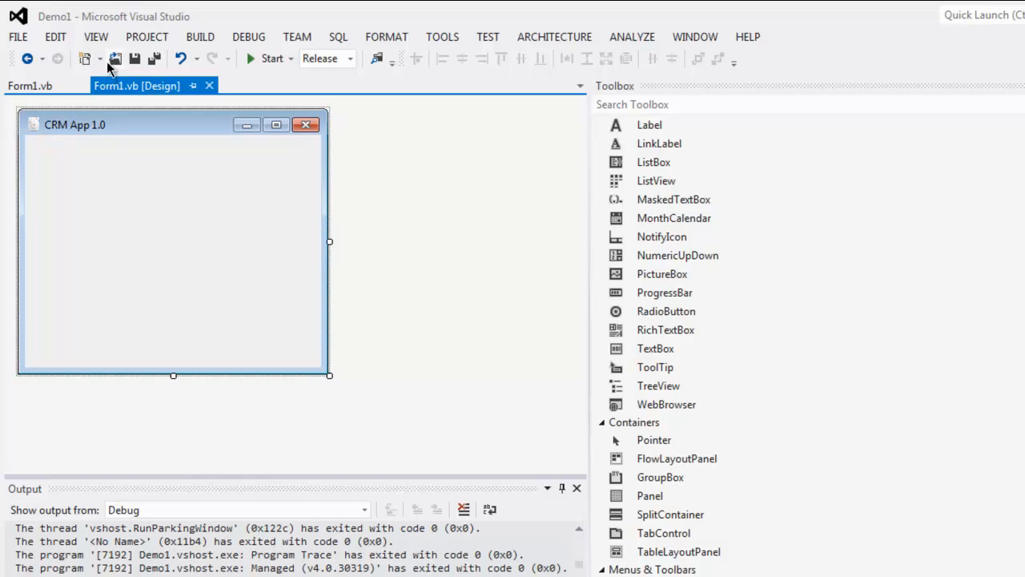
- Place a RichTextBox on Form1 docked to Fill and select it
click(96, 37)
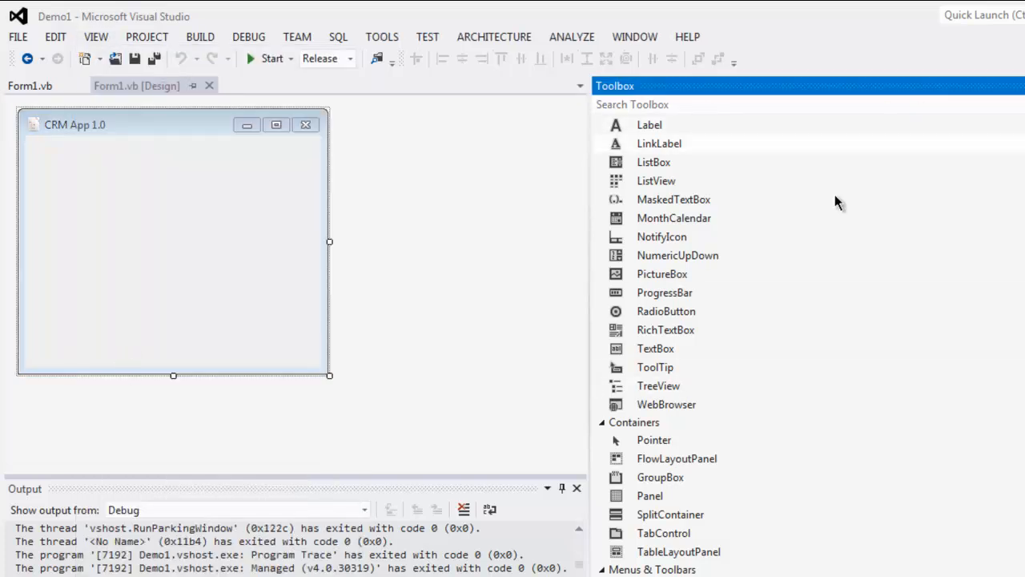
mouse_move(761, 301)
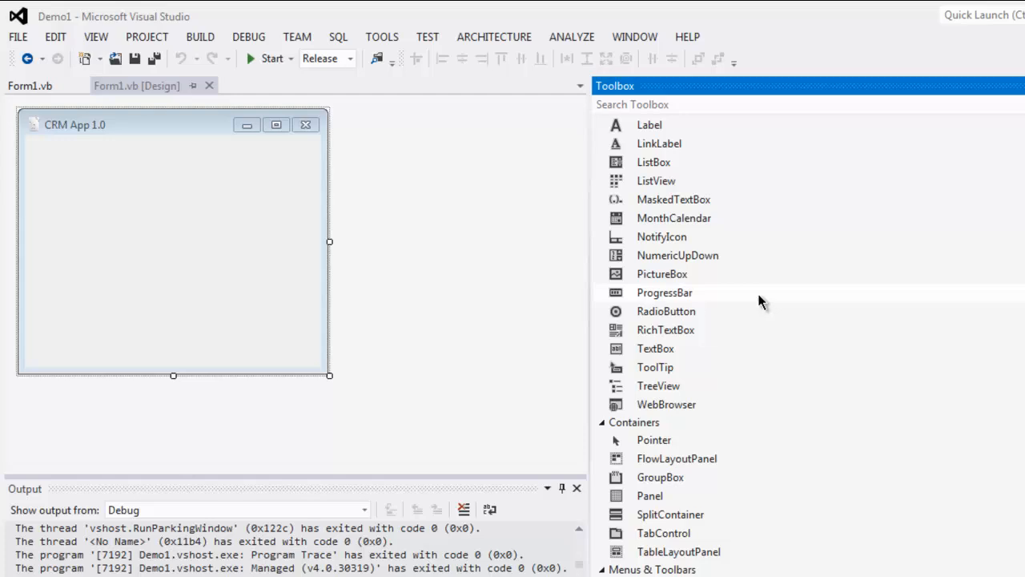
mouse_move(3, 233)
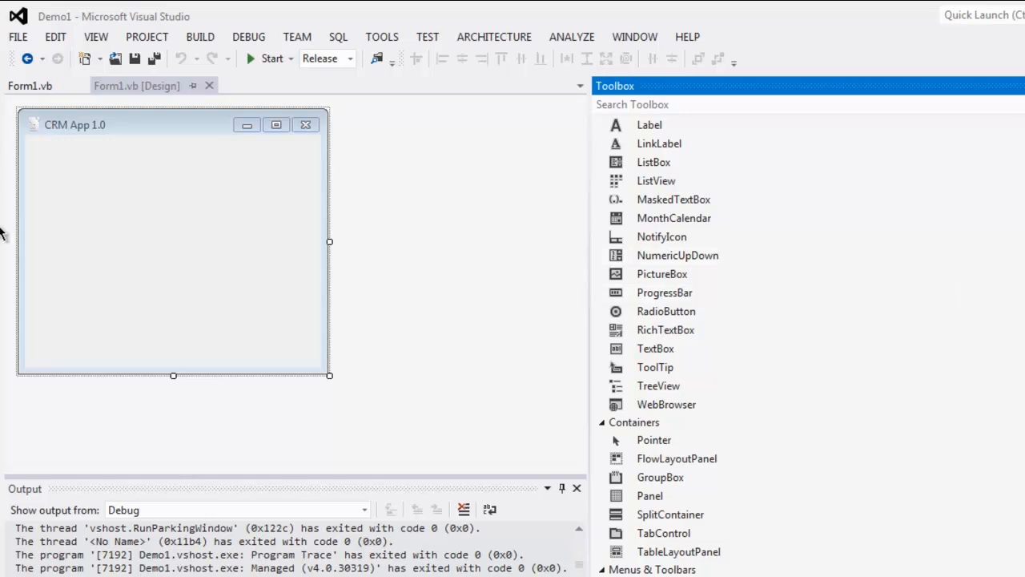
mouse_move(377, 276)
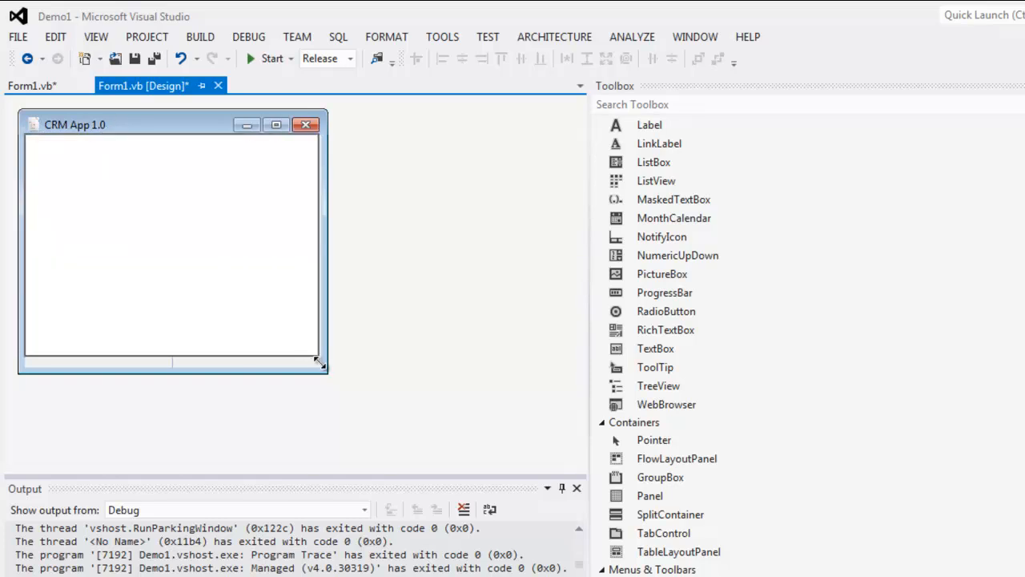
click(161, 241)
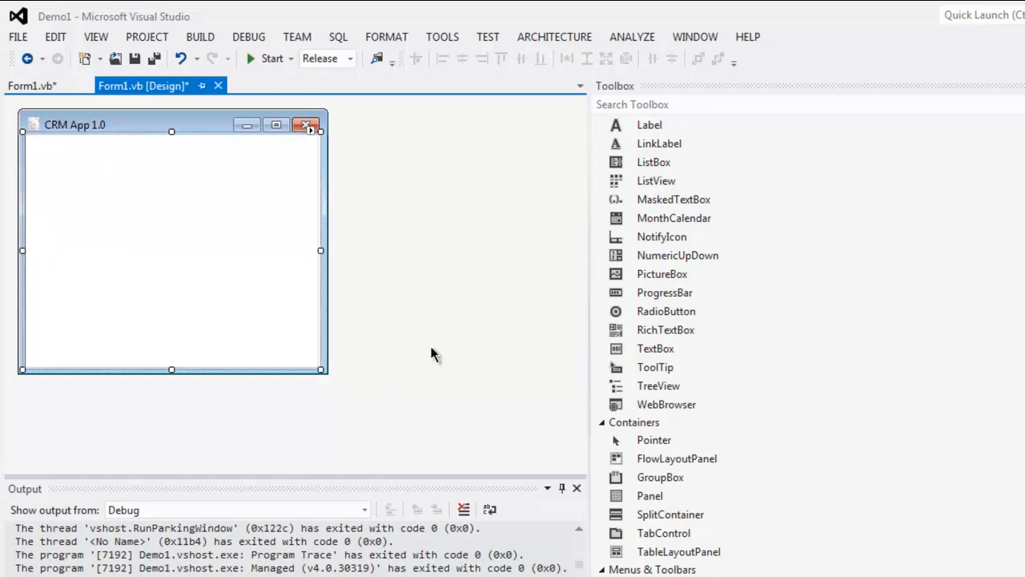
mouse_move(185, 164)
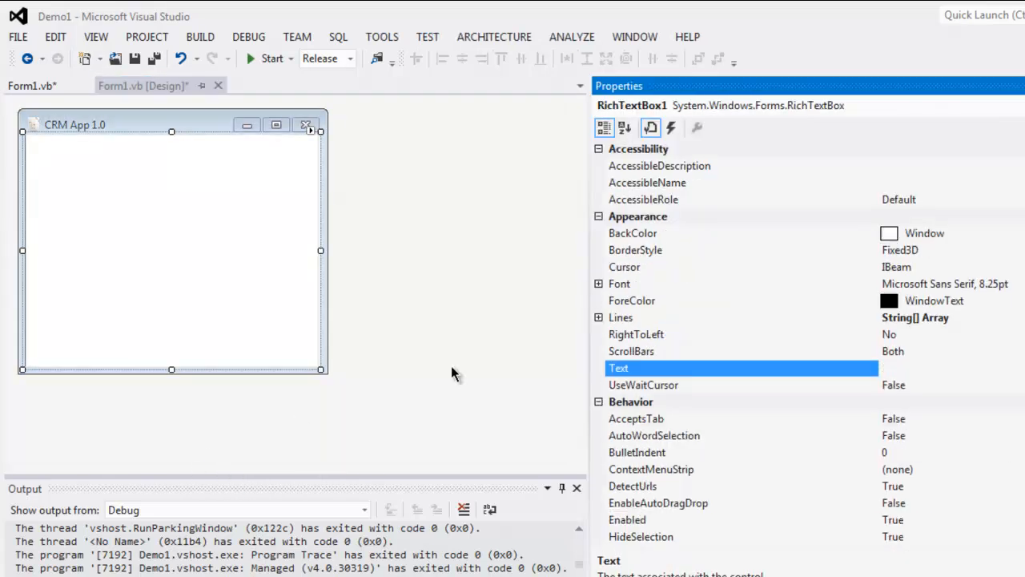
mouse_move(715, 230)
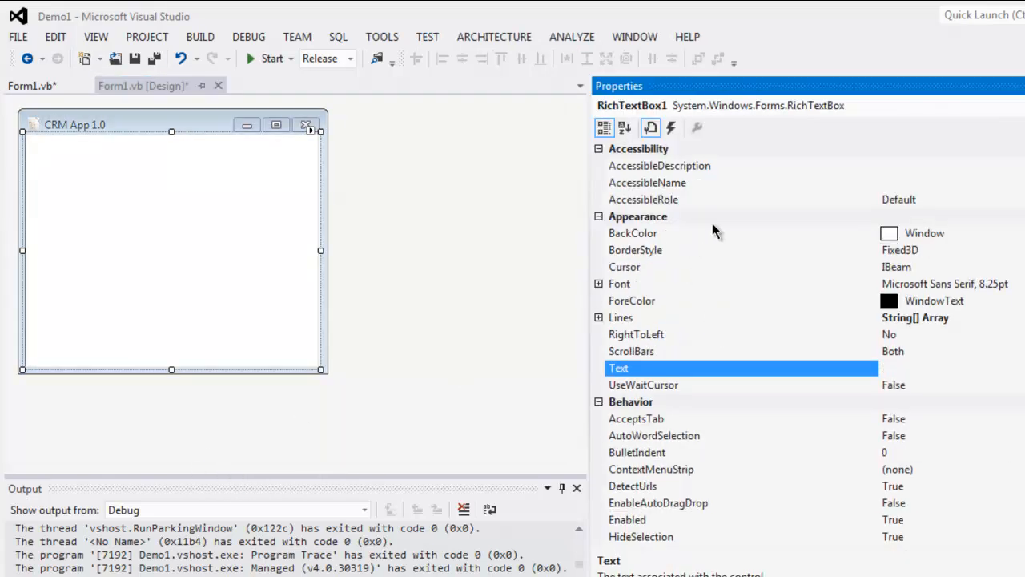
mouse_move(750, 269)
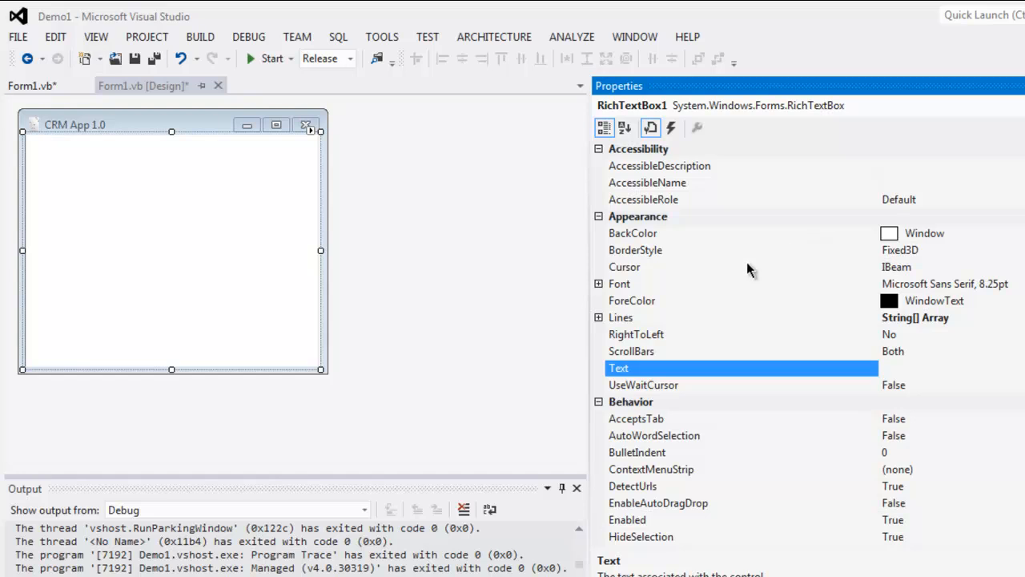
mouse_move(711, 256)
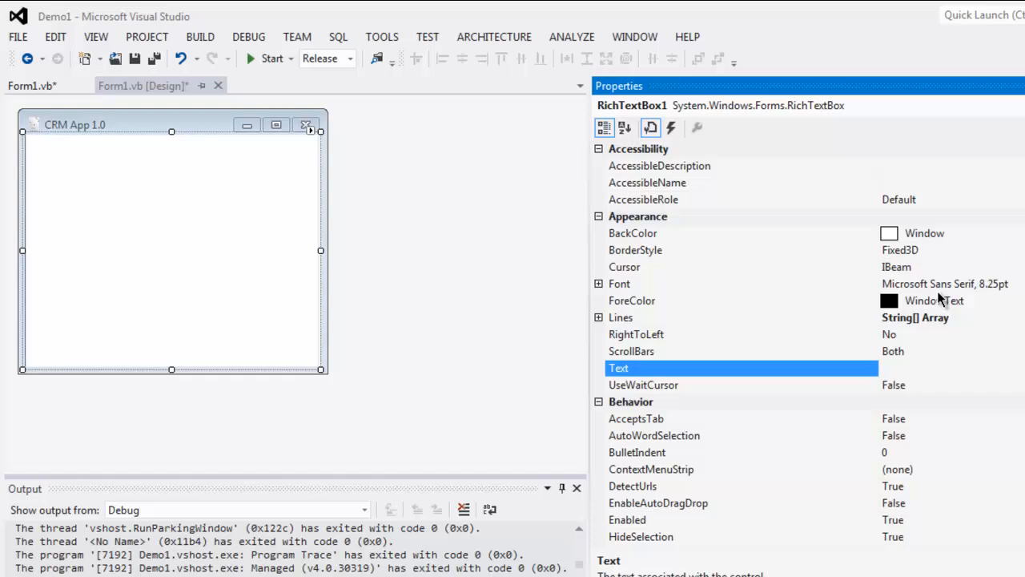
- Scroll through RichTextBox1's Appearance and Behavior properties
scroll(down, 3)
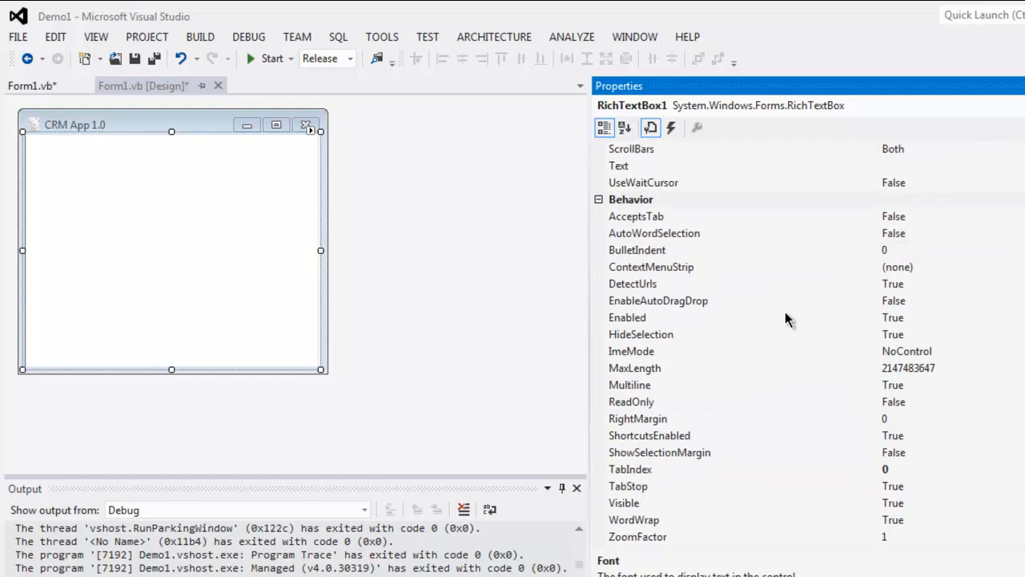
scroll(down, 3)
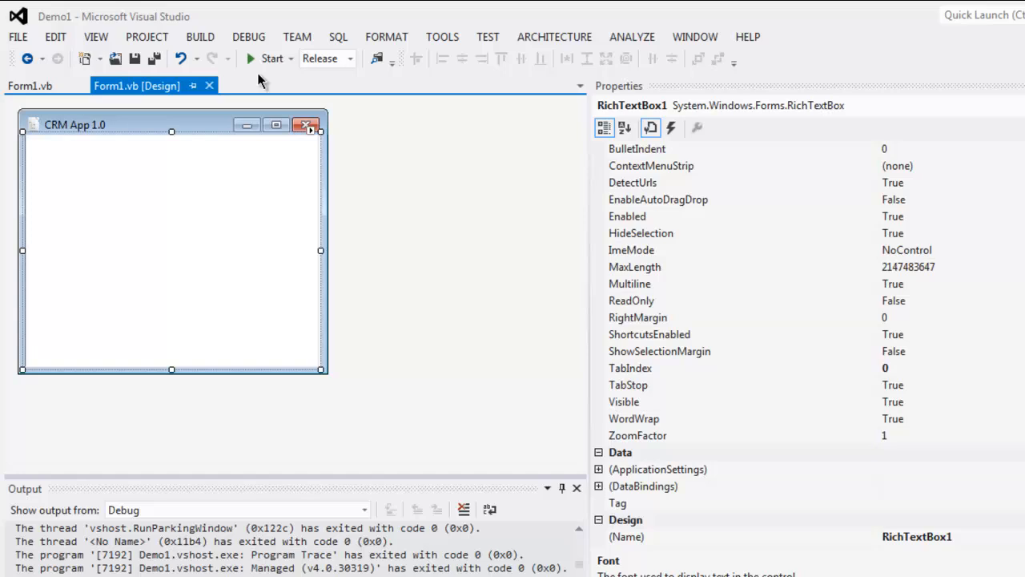
- Attempt a run, clear the undeclared Button1 error in Form1.vb, and return to the designer
click(270, 57)
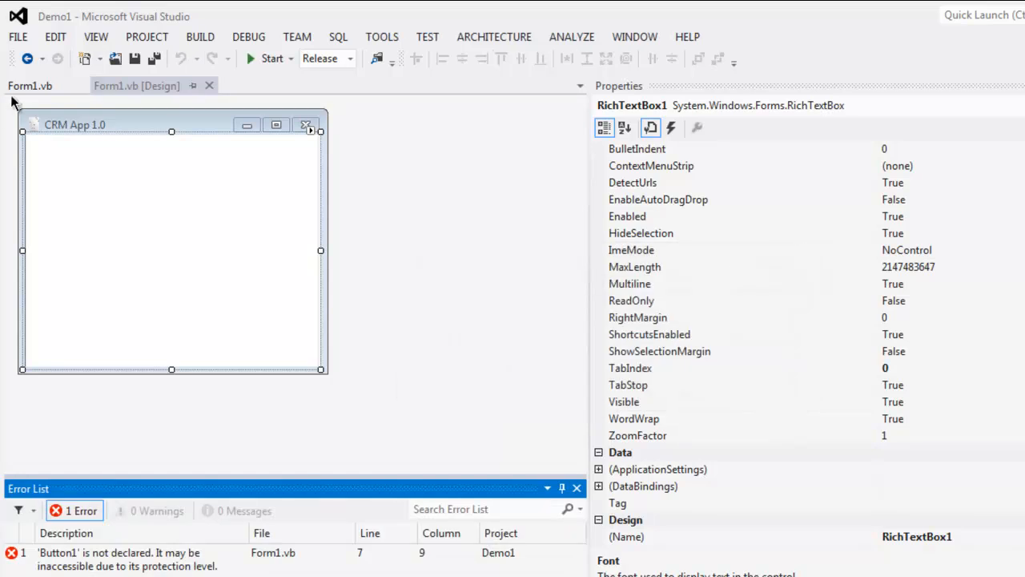
click(29, 87)
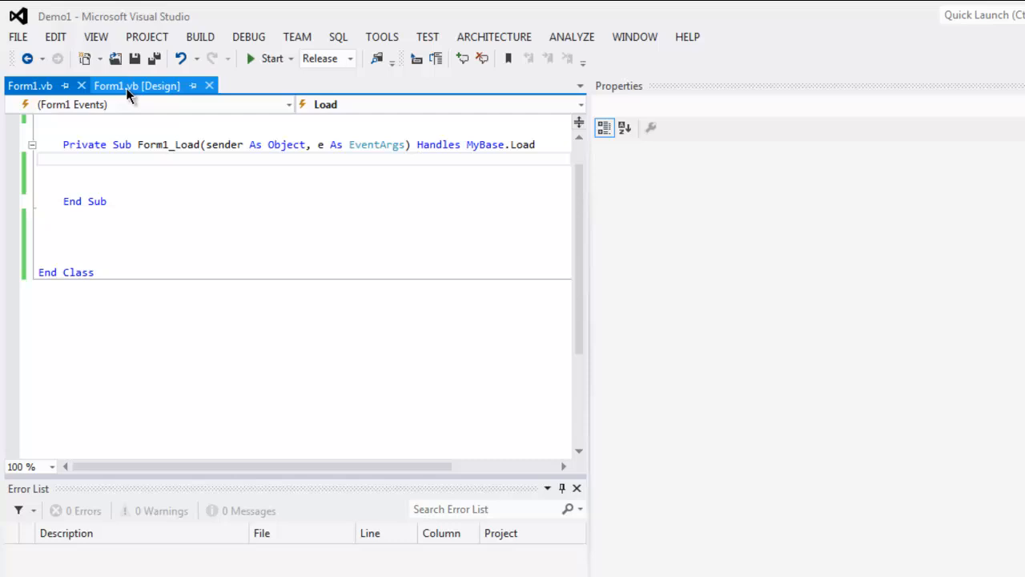
click(136, 87)
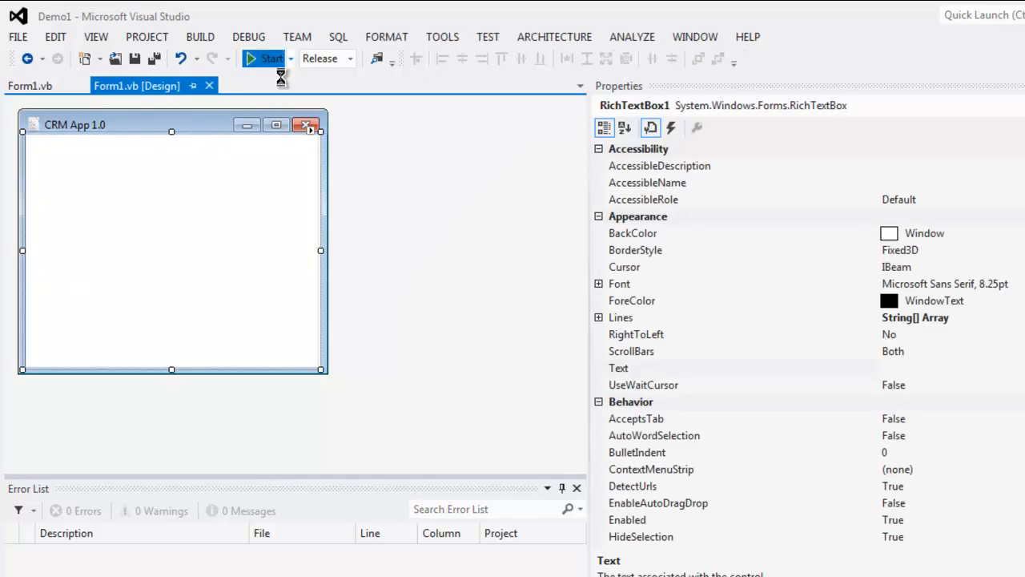
- Run CRM App 1.0, enter 'rg' and 'sdlfksjdlkfjsdlkfjsdkjf' in the rich text box, then close it
click(270, 58)
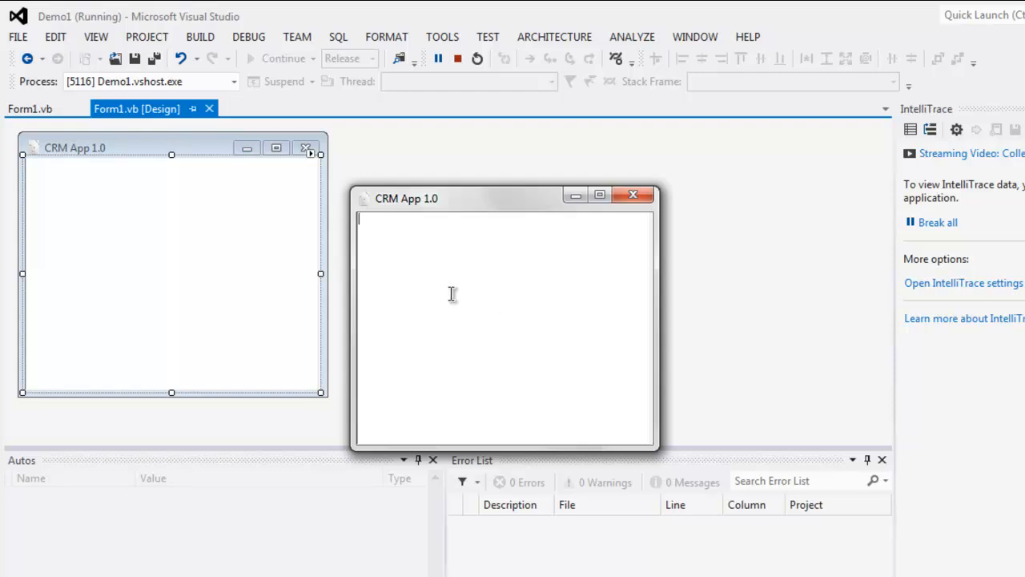
mouse_move(426, 262)
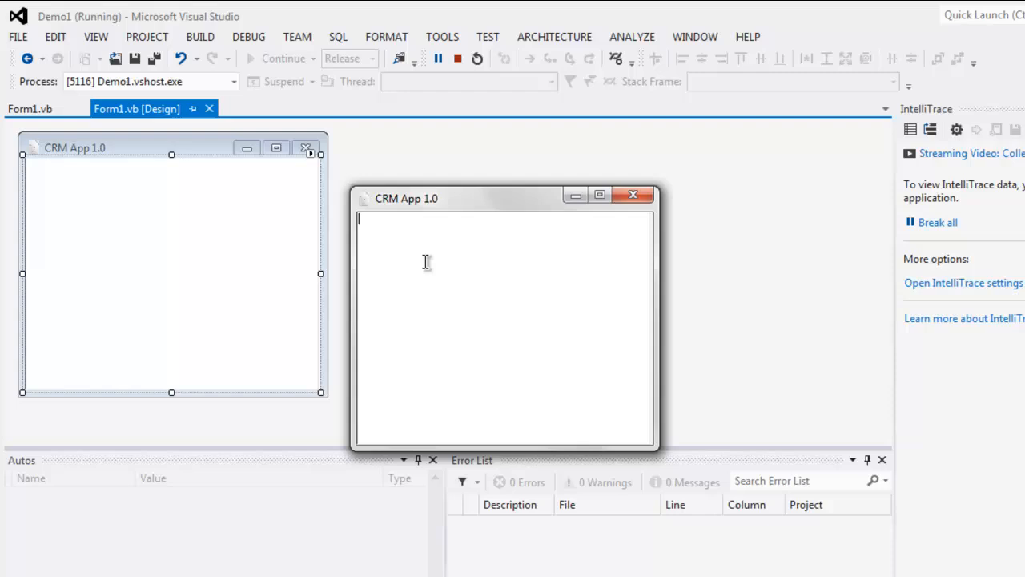
text(rgilfjsldkfdslkf)
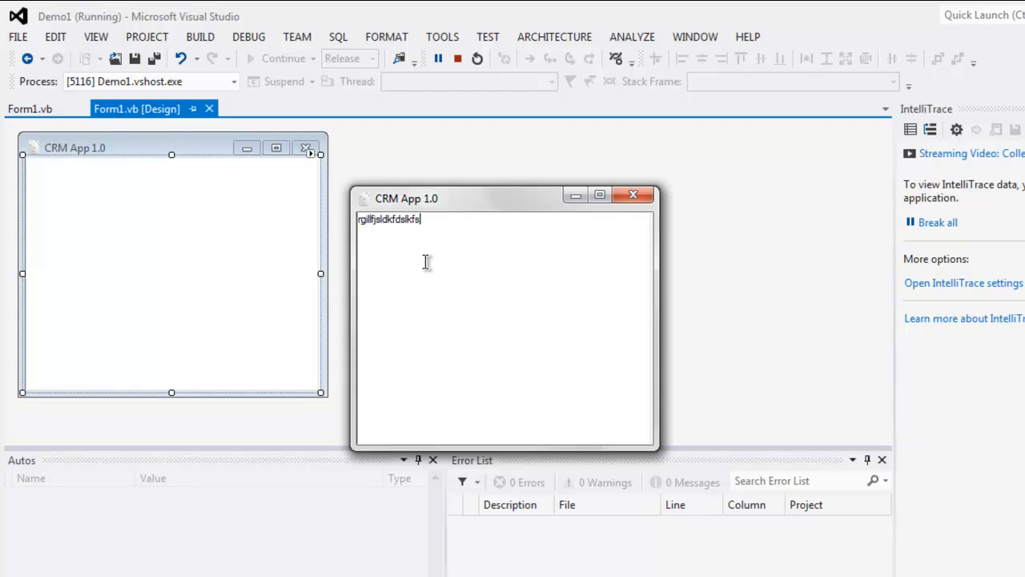
text(sdlfksjdlkfjsdlkfjsdkjf)
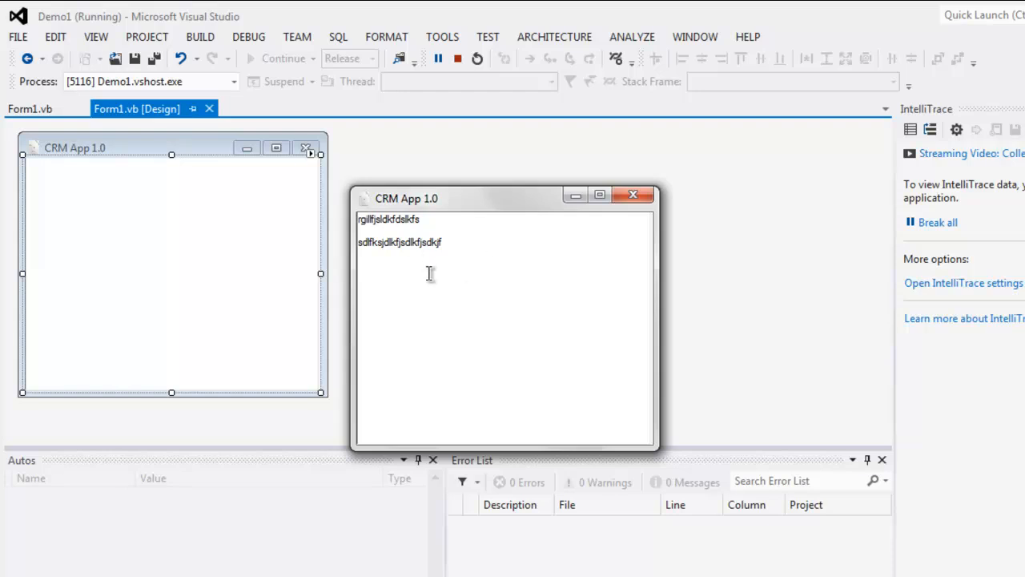
click(631, 195)
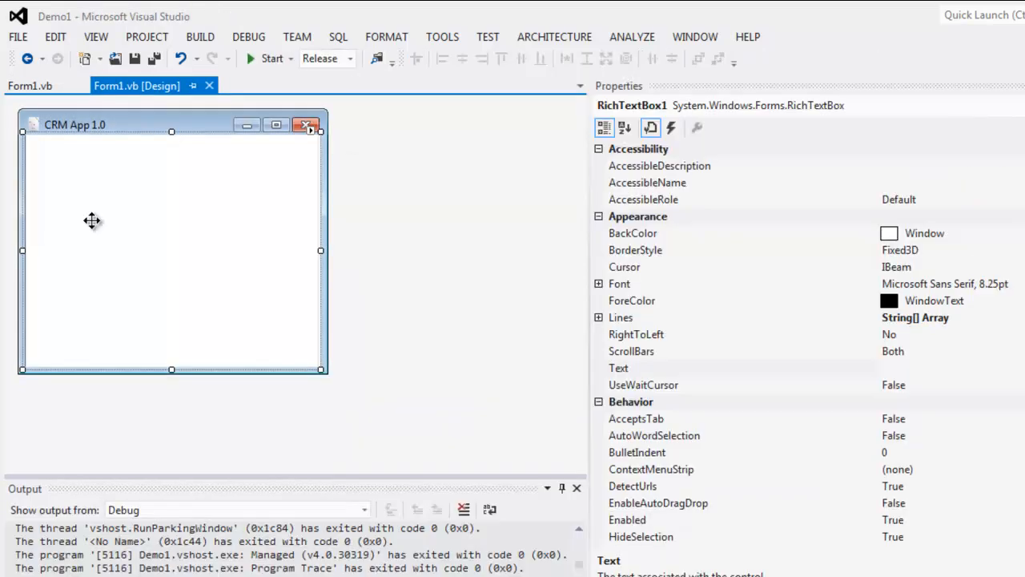
mouse_move(272, 242)
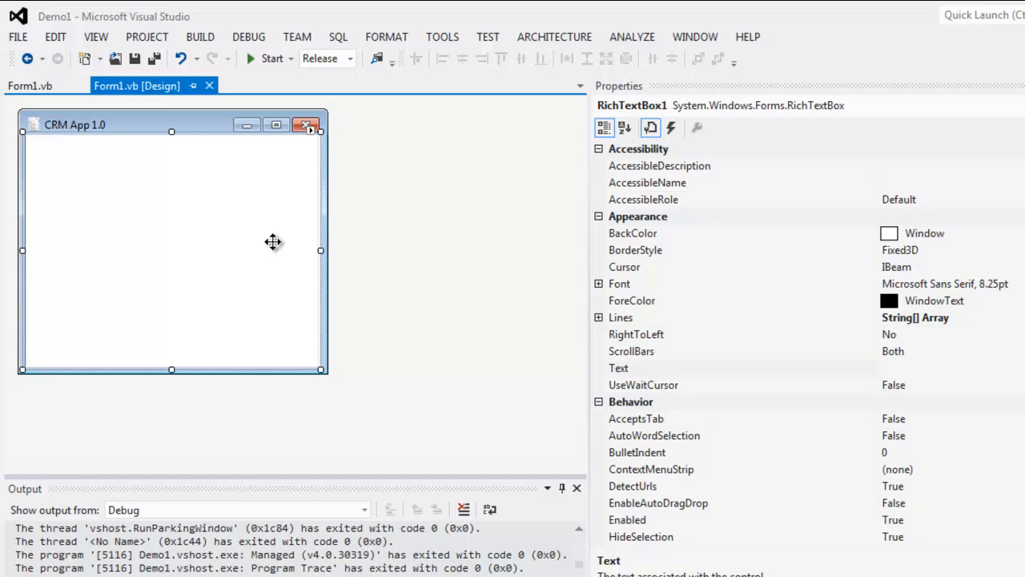